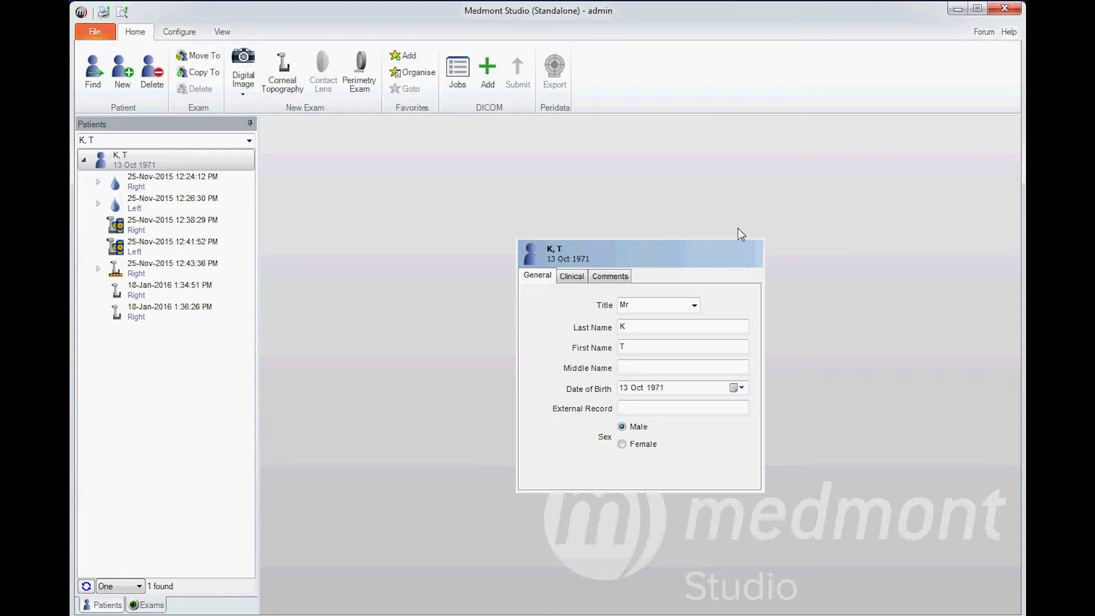
mouse_move(222, 170)
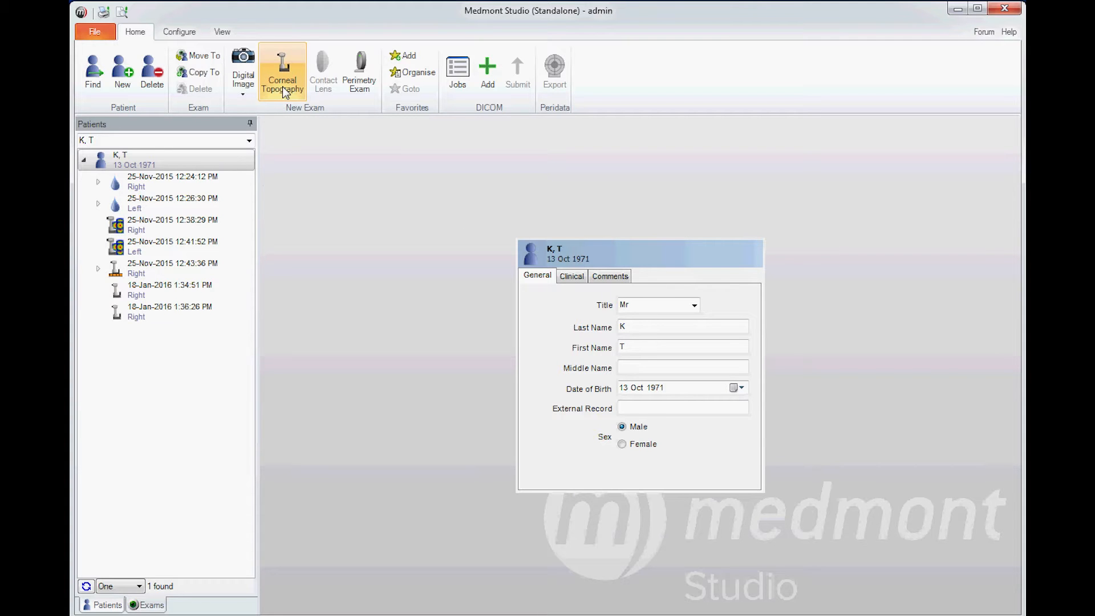
Step: Start a new Corneal Topography exam for patient K, T from the Home ribbon
left_click(282, 71)
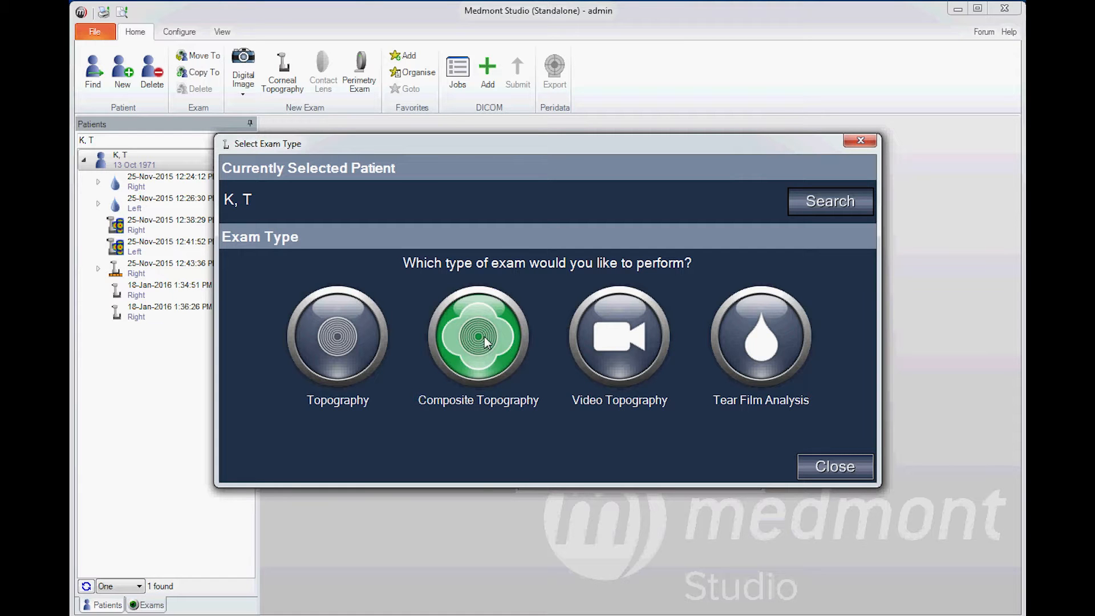
Step: Choose Composite Topography and zoom the auto-captured central image to check its centre rings
left_click(478, 338)
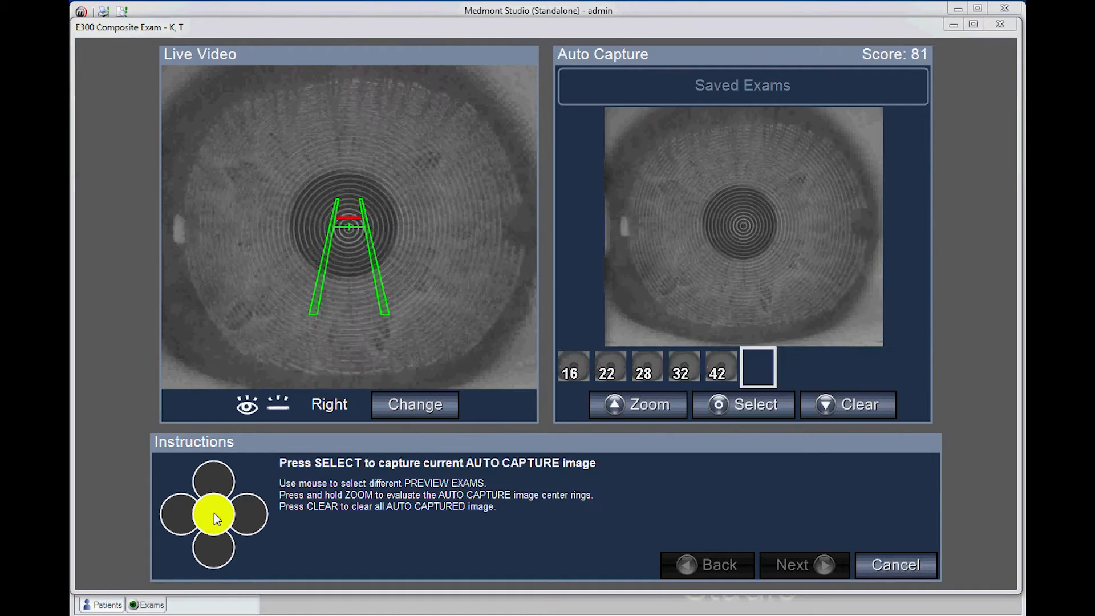
left_click(743, 404)
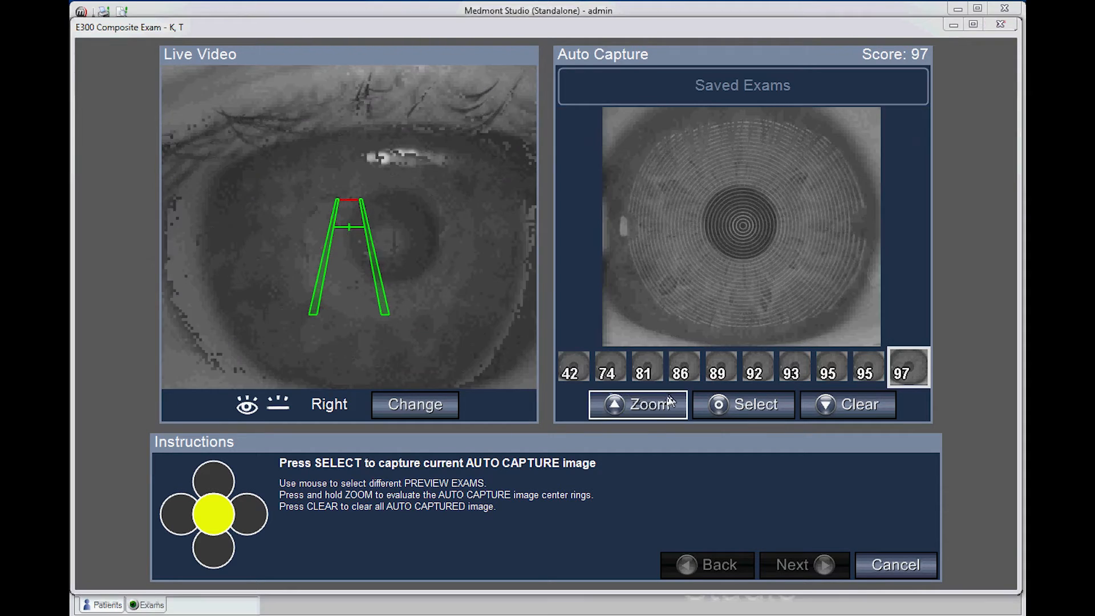
left_click(636, 404)
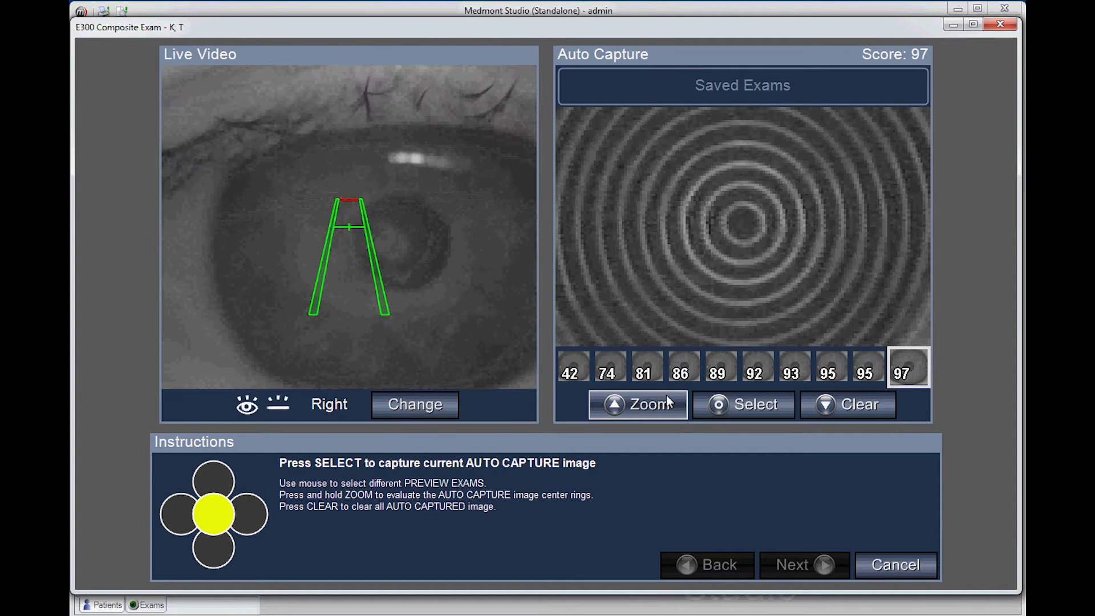
left_click(636, 404)
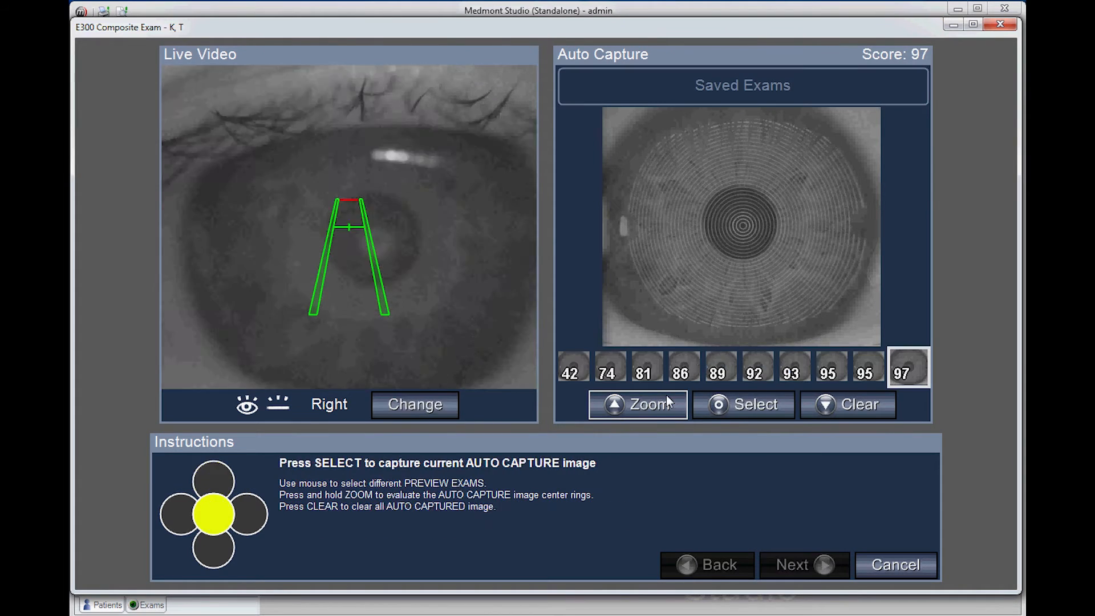
left_click(848, 404)
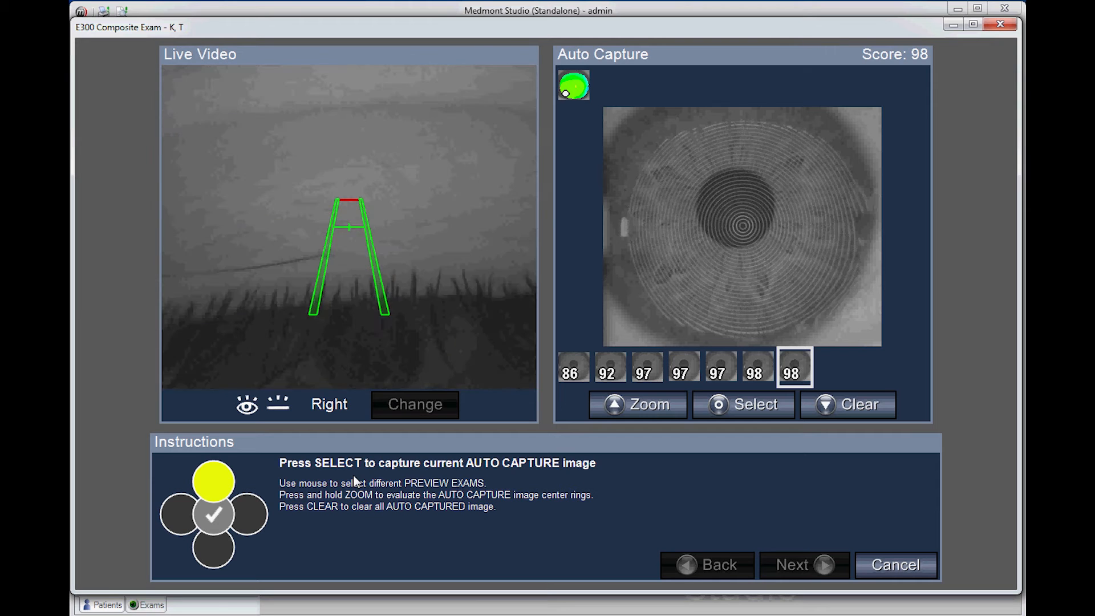
Step: Zoom the upward-gaze capture twice to evaluate its centre rings
left_click(637, 403)
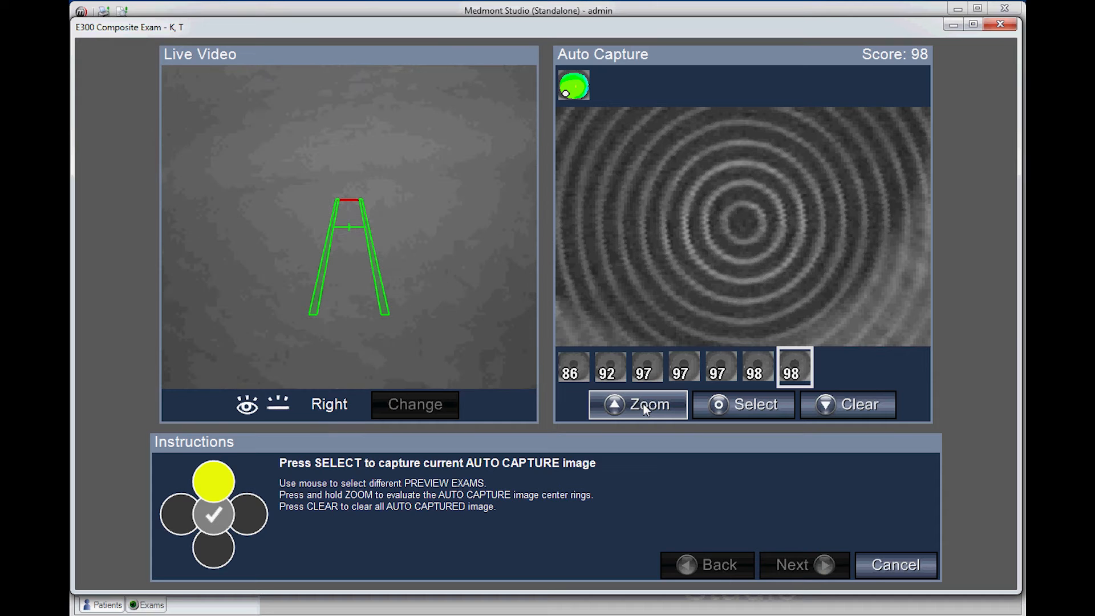
left_click(636, 403)
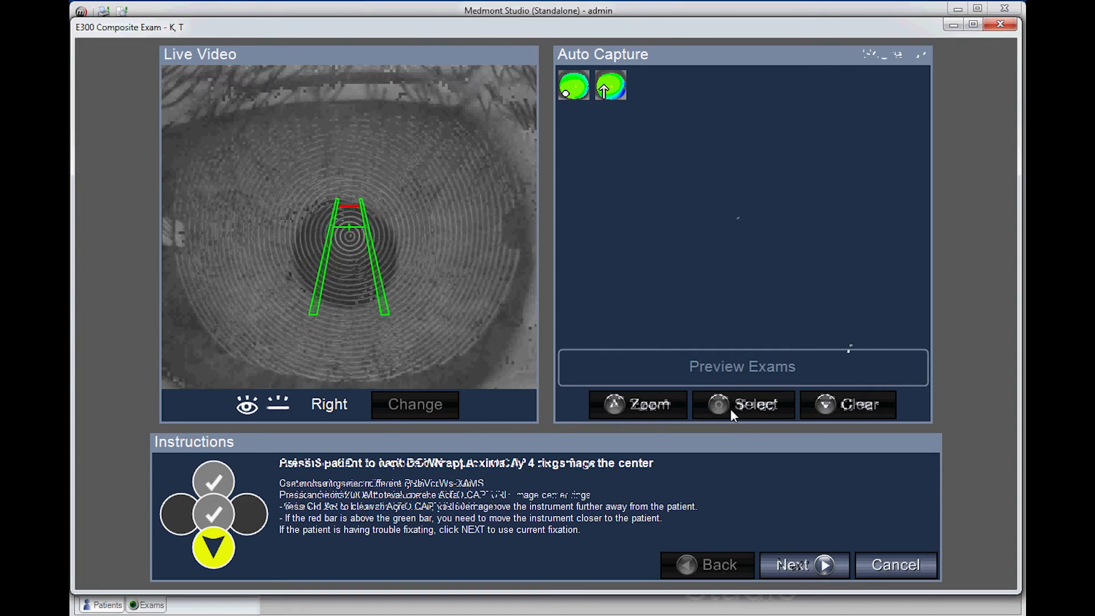
Step: Preview the downward-gaze captures and zoom the chosen image to check its centre rings
left_click(742, 404)
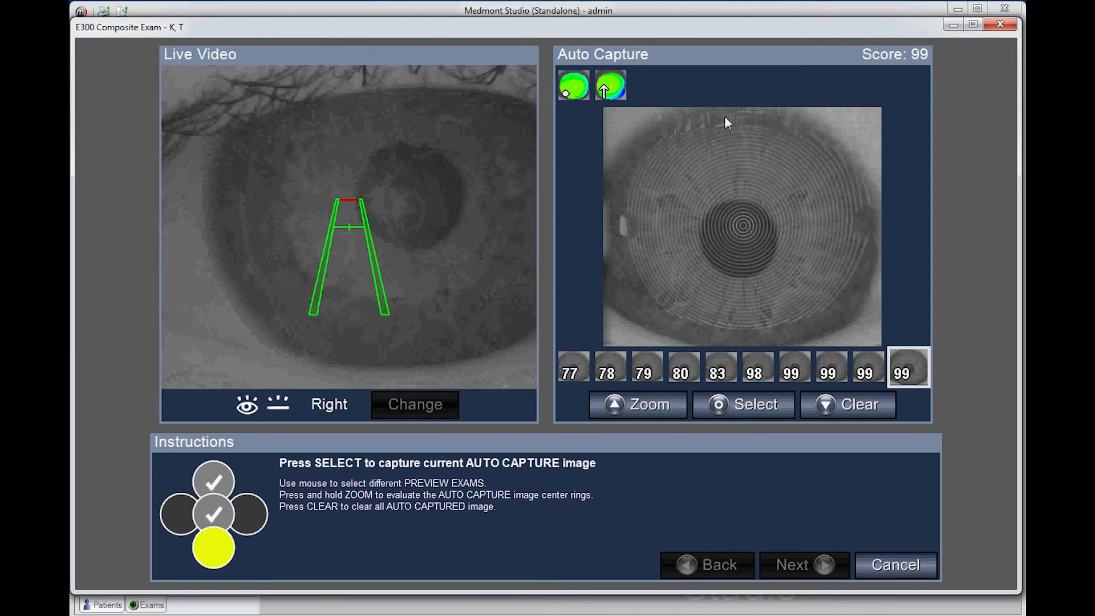
mouse_move(726, 193)
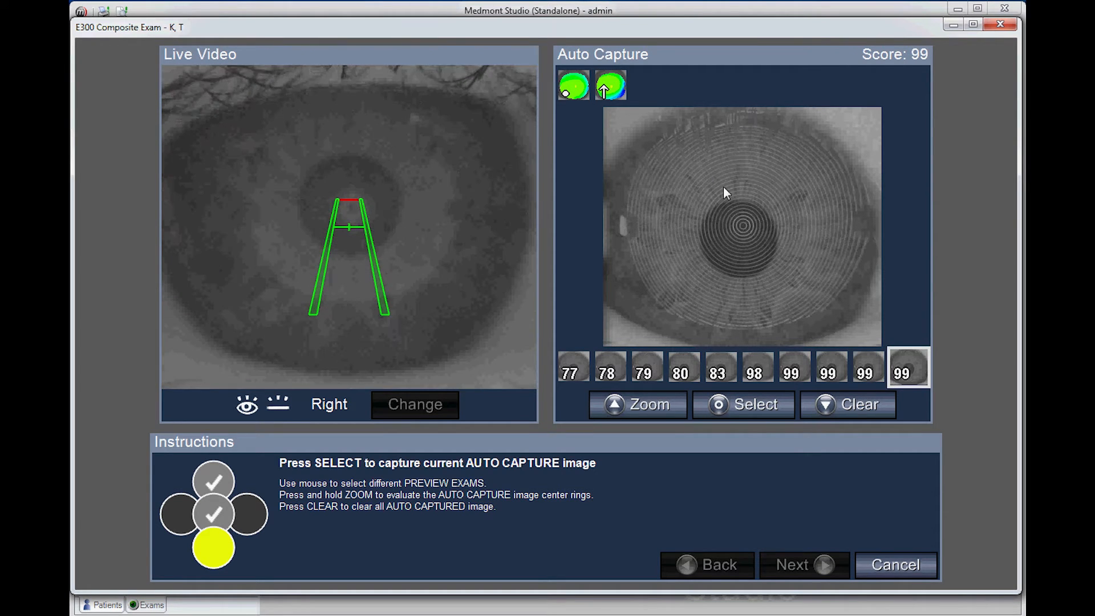
left_click(637, 403)
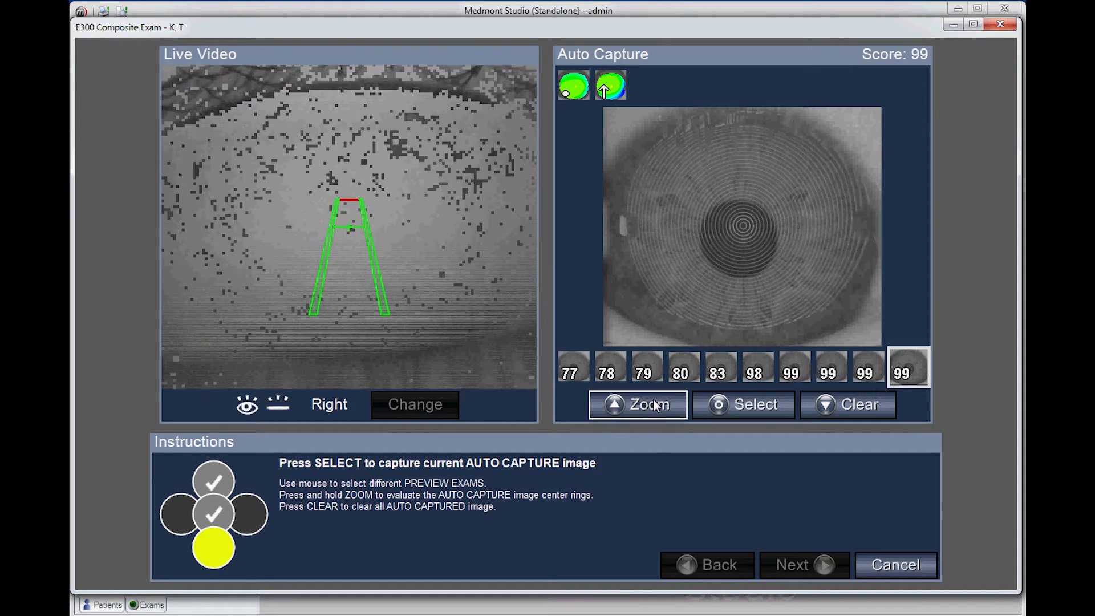
left_click(637, 404)
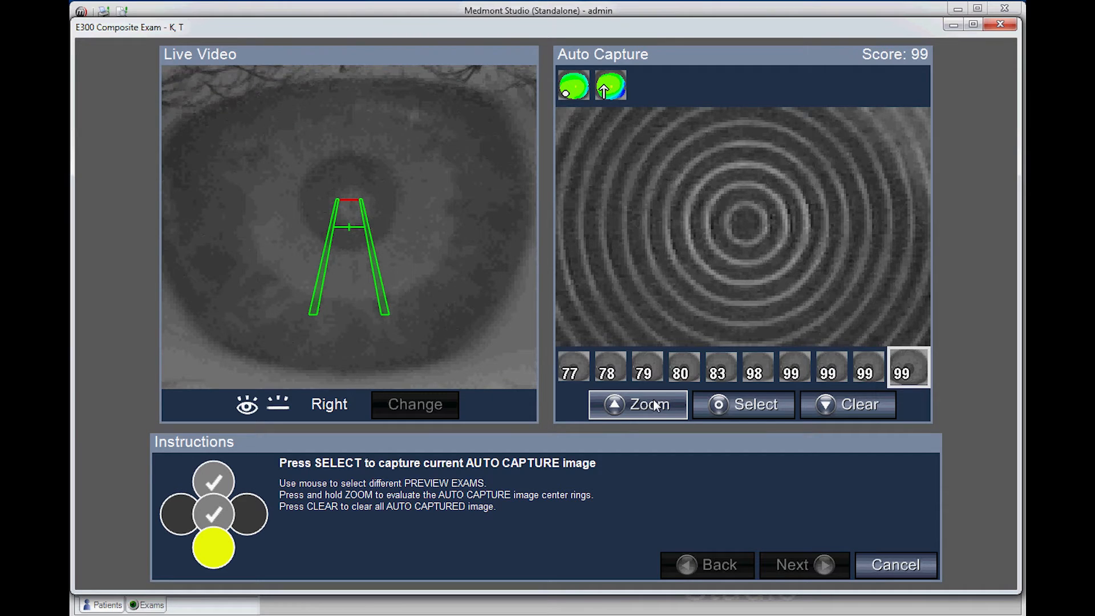
left_click(636, 404)
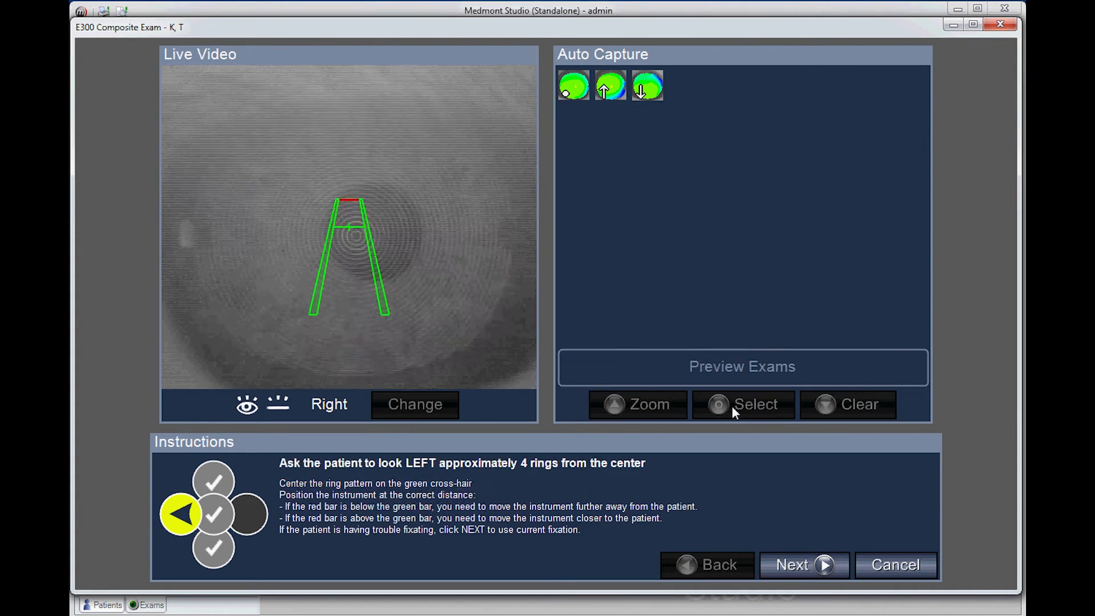
Step: Clear and redo the left-gaze captures, then zoom the 99-score image's centre rings
left_click(742, 404)
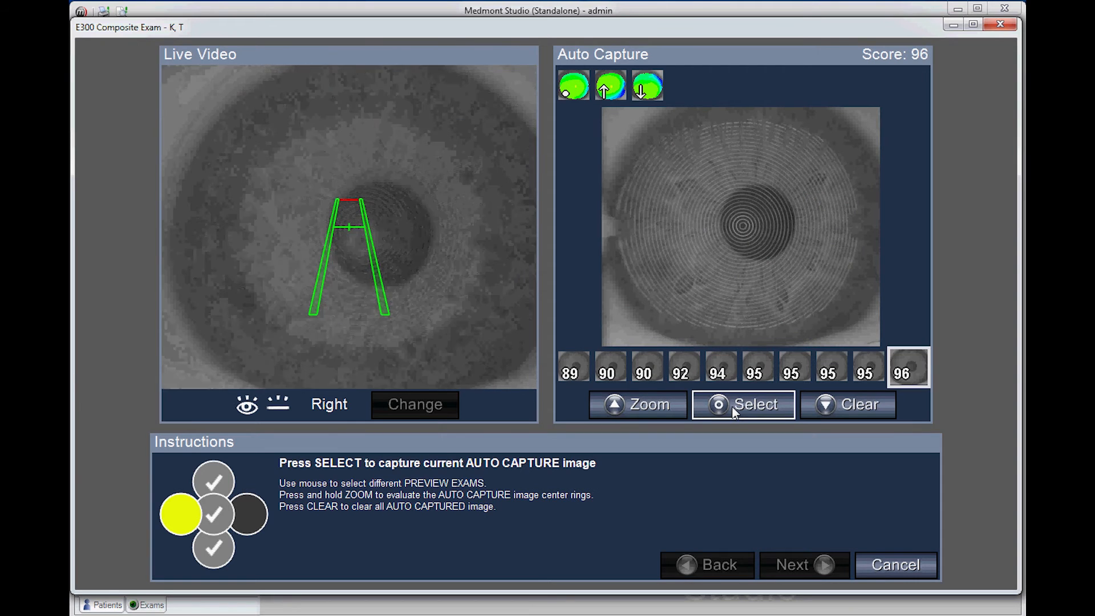
mouse_move(616, 232)
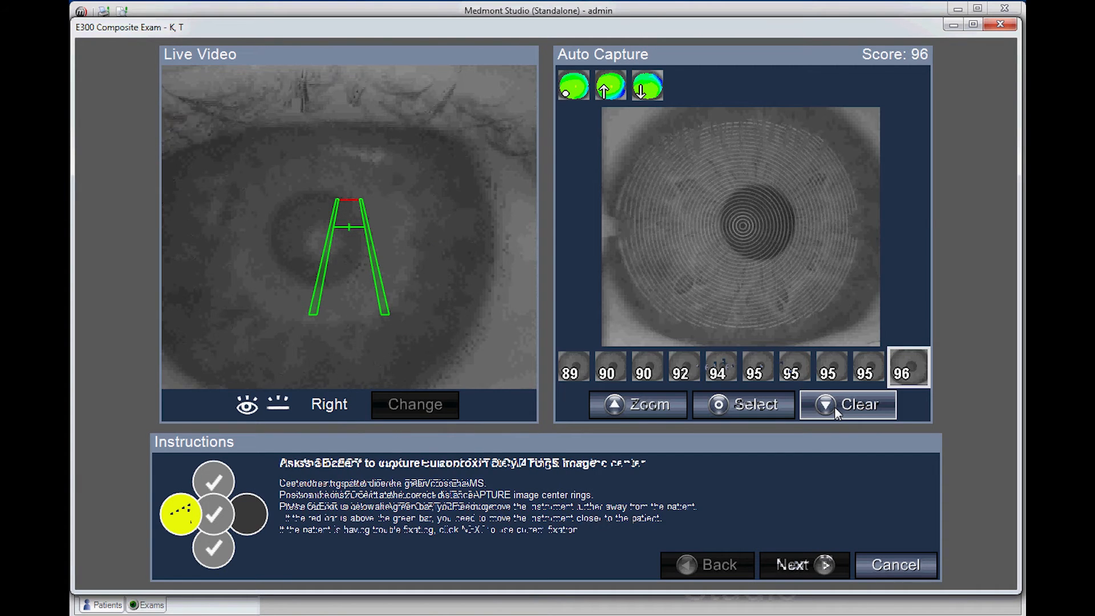
left_click(848, 404)
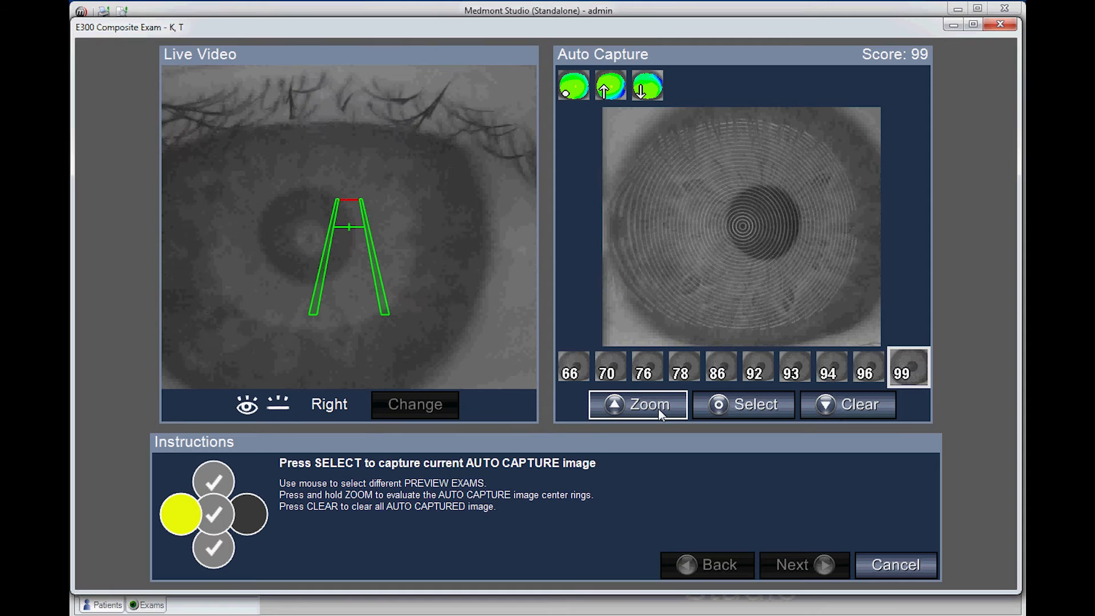
left_click(636, 404)
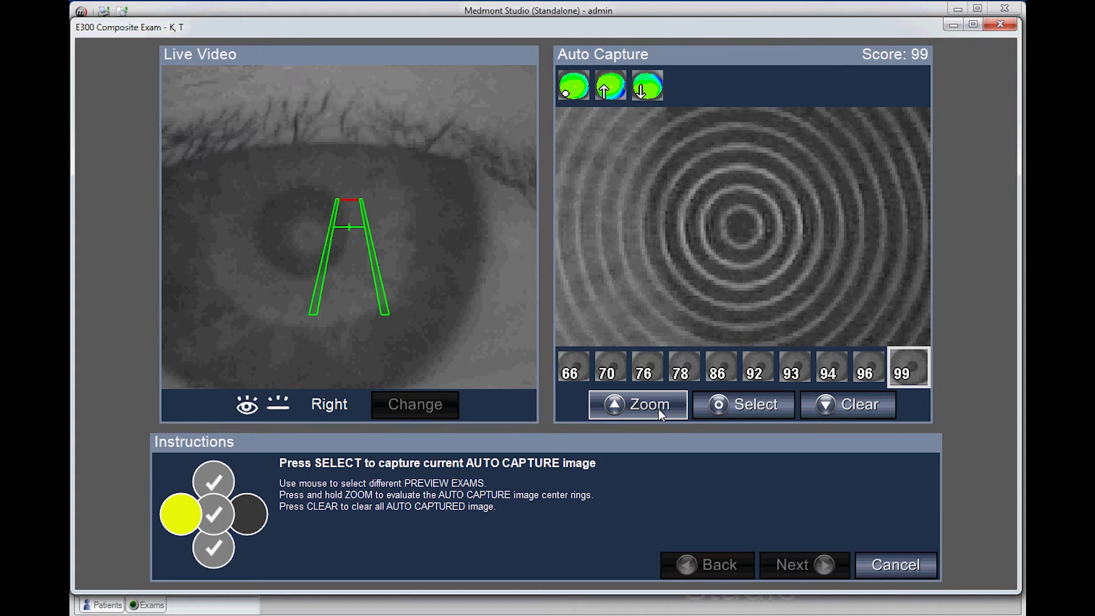
left_click(636, 403)
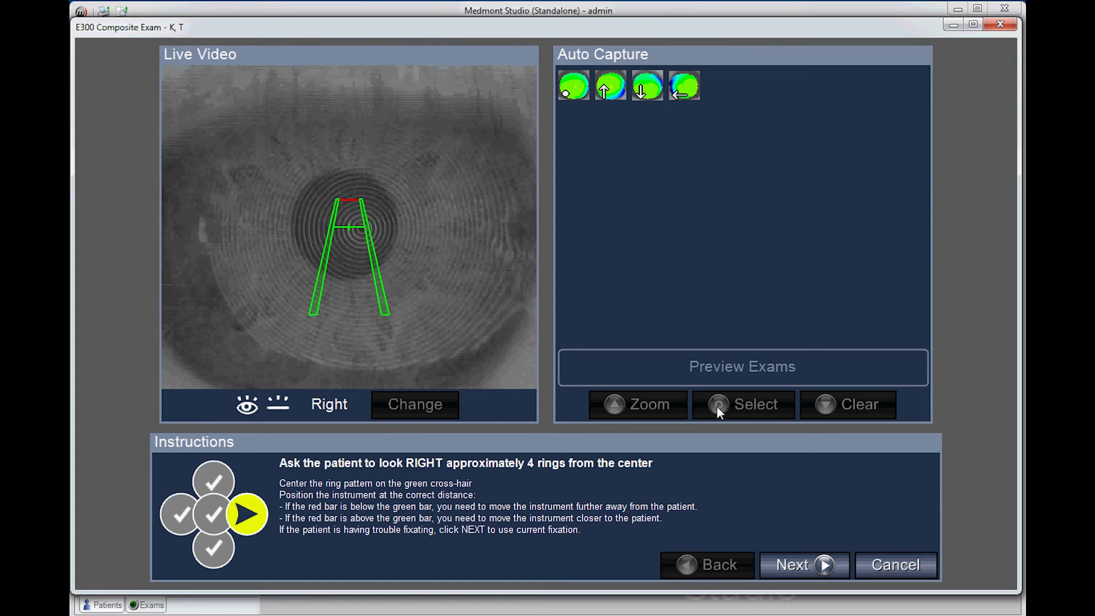
Step: Preview the right-gaze captures and select the high-scoring image as the fifth capture
left_click(741, 404)
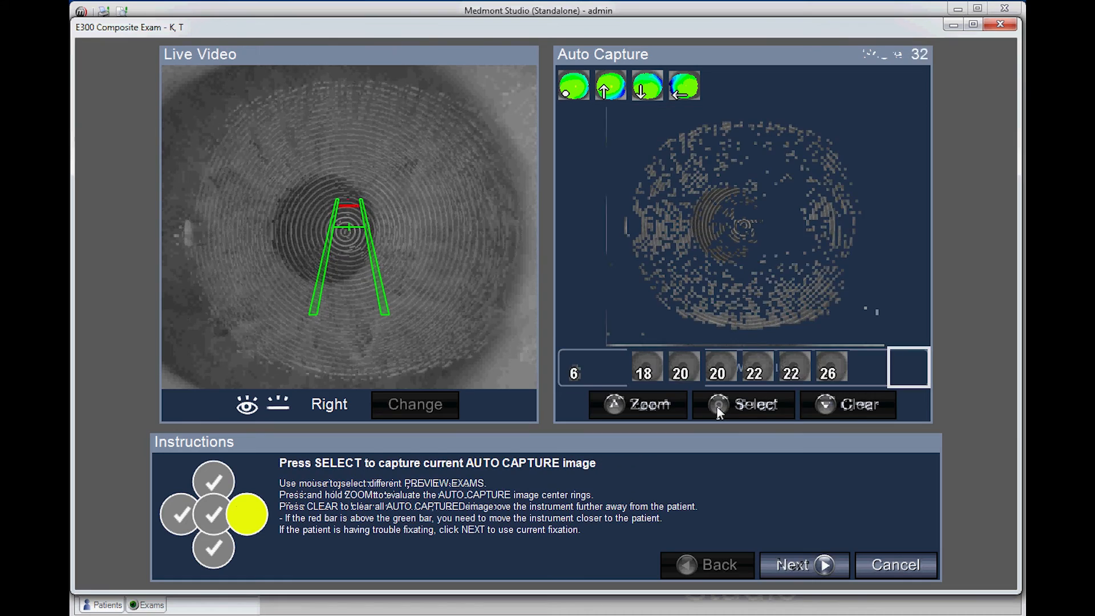
left_click(743, 404)
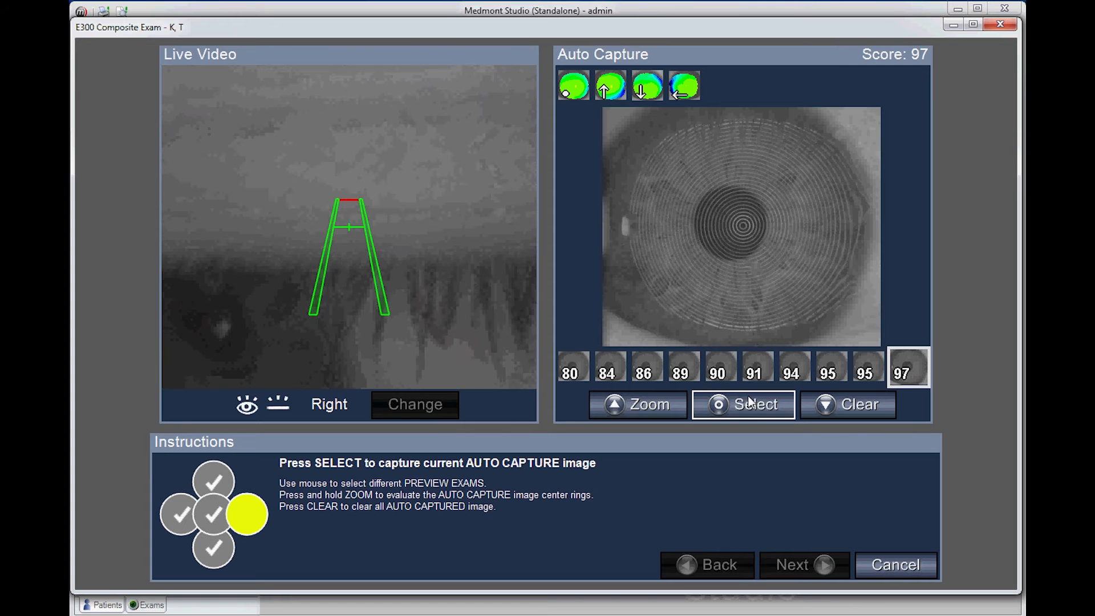
left_click(636, 404)
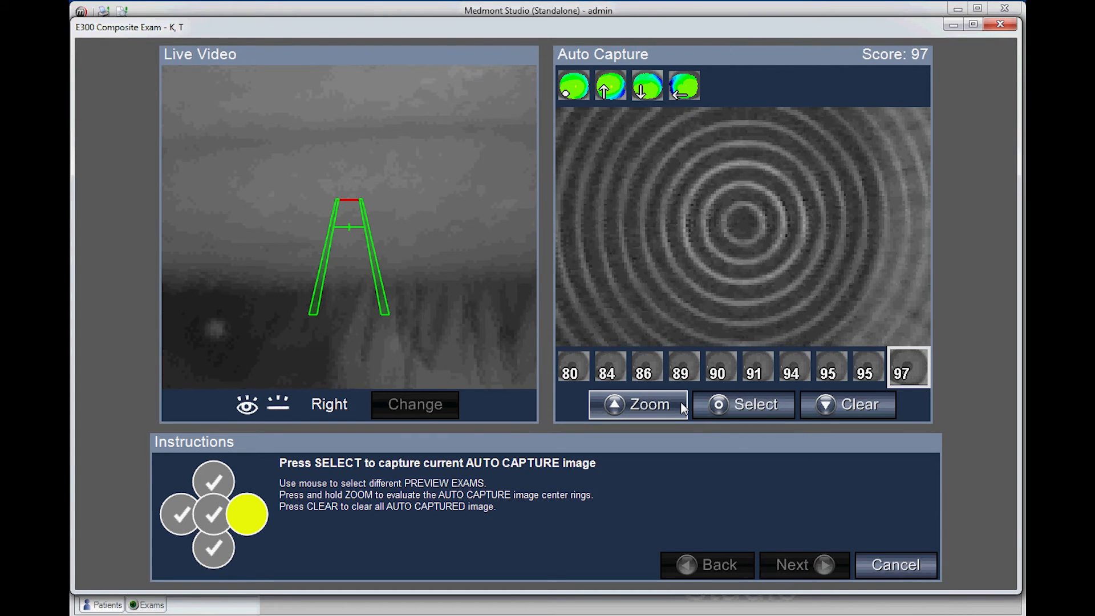
left_click(636, 404)
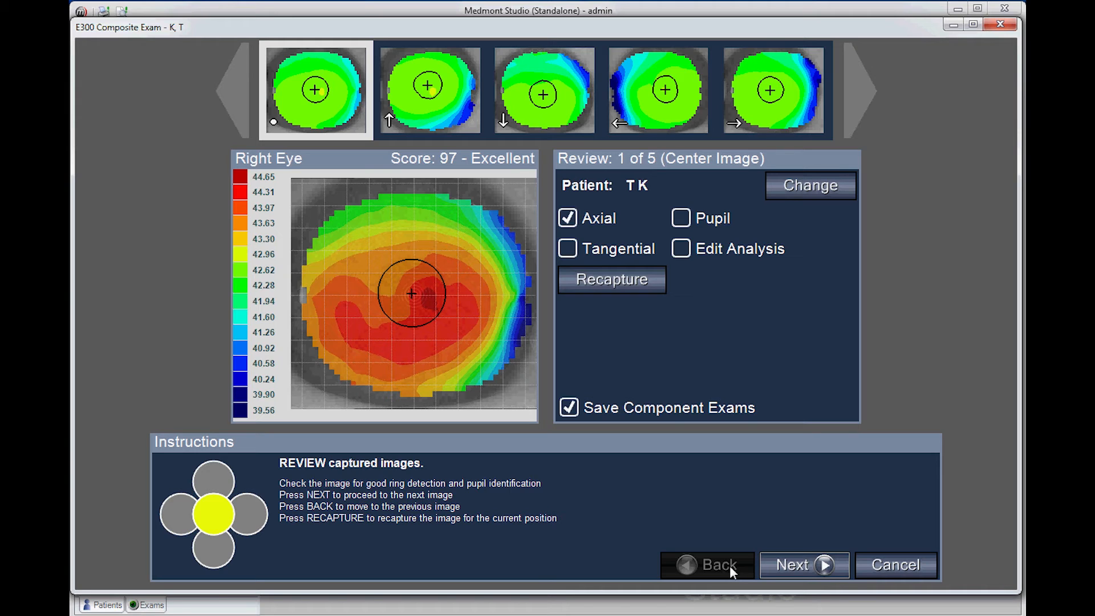
mouse_move(802, 564)
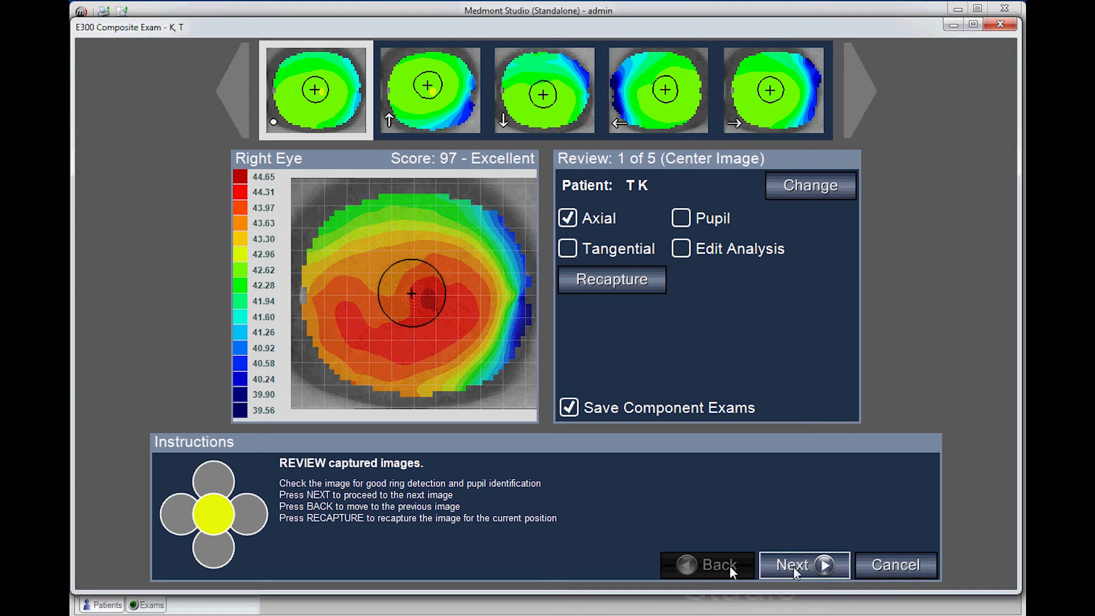
Step: Step through captured images 1-5 with Next and build the composite exam from them
left_click(802, 564)
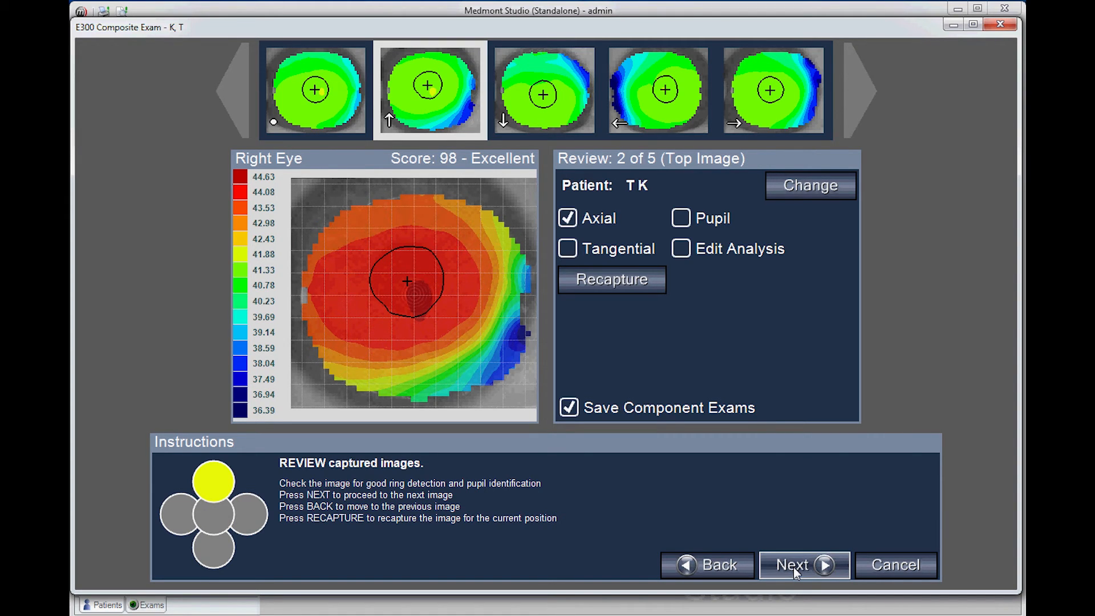
left_click(802, 564)
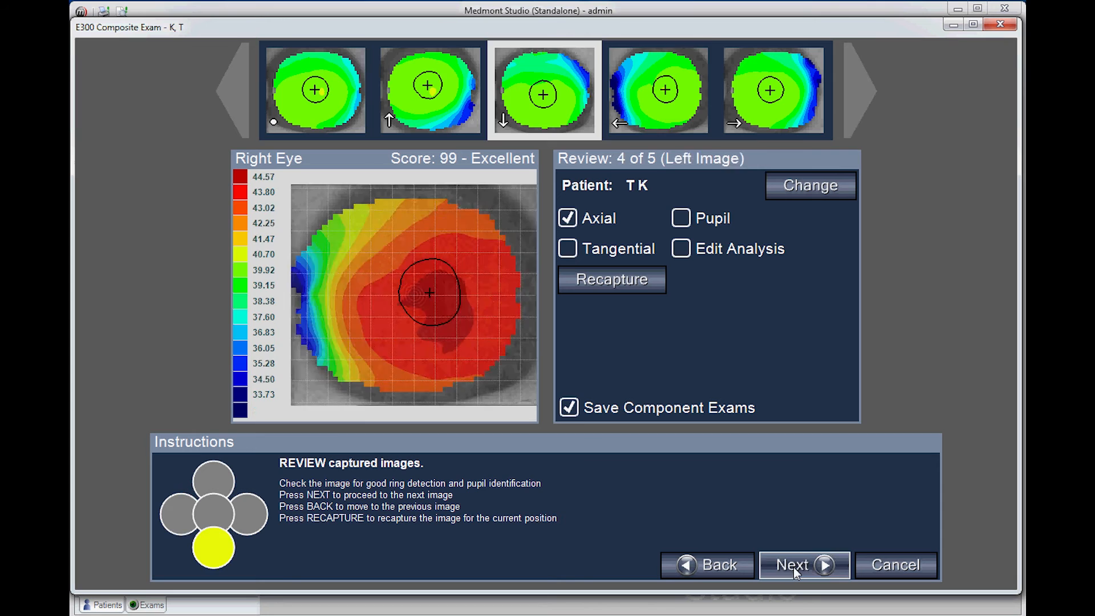
left_click(802, 565)
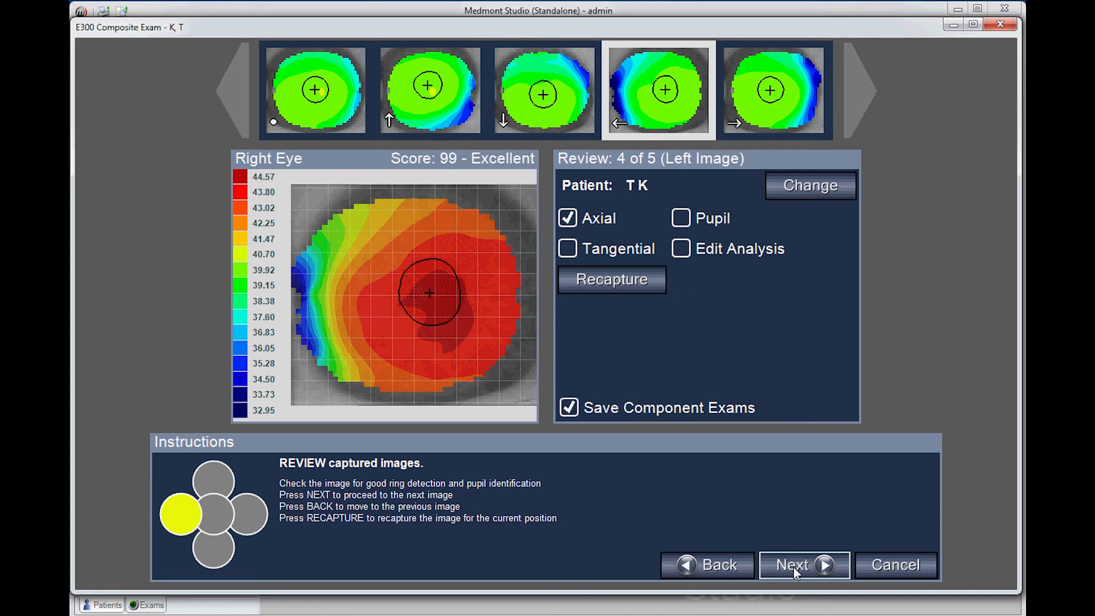
left_click(803, 565)
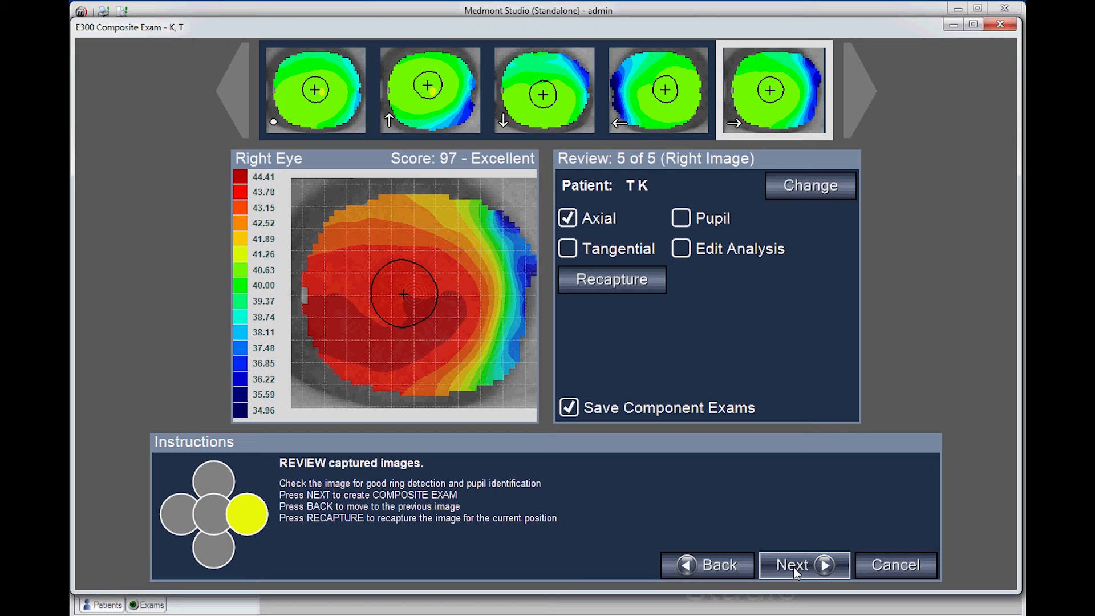
left_click(802, 564)
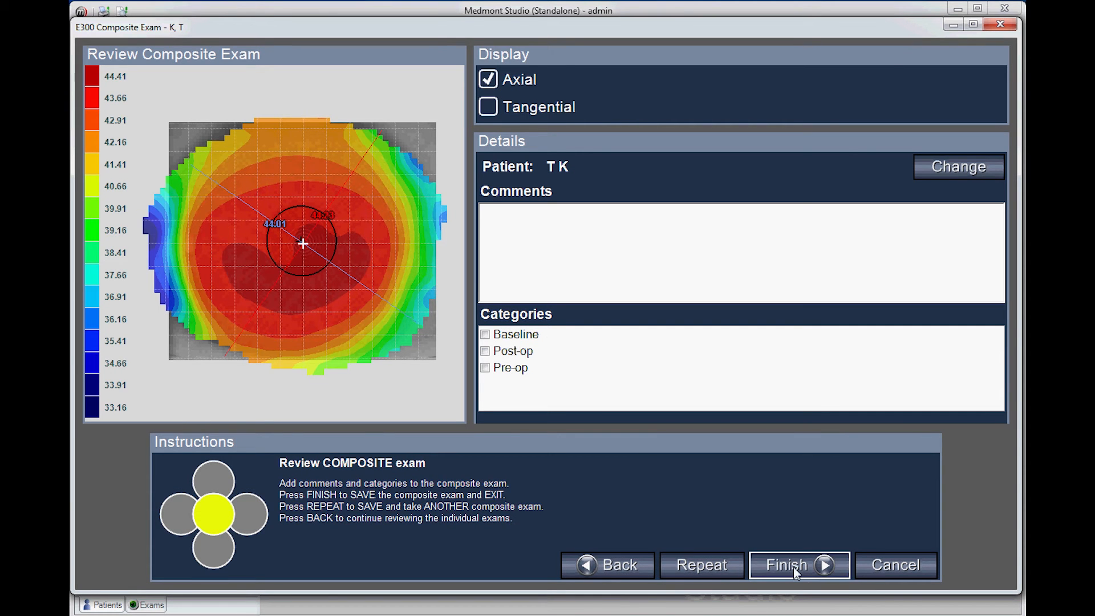
mouse_move(173, 216)
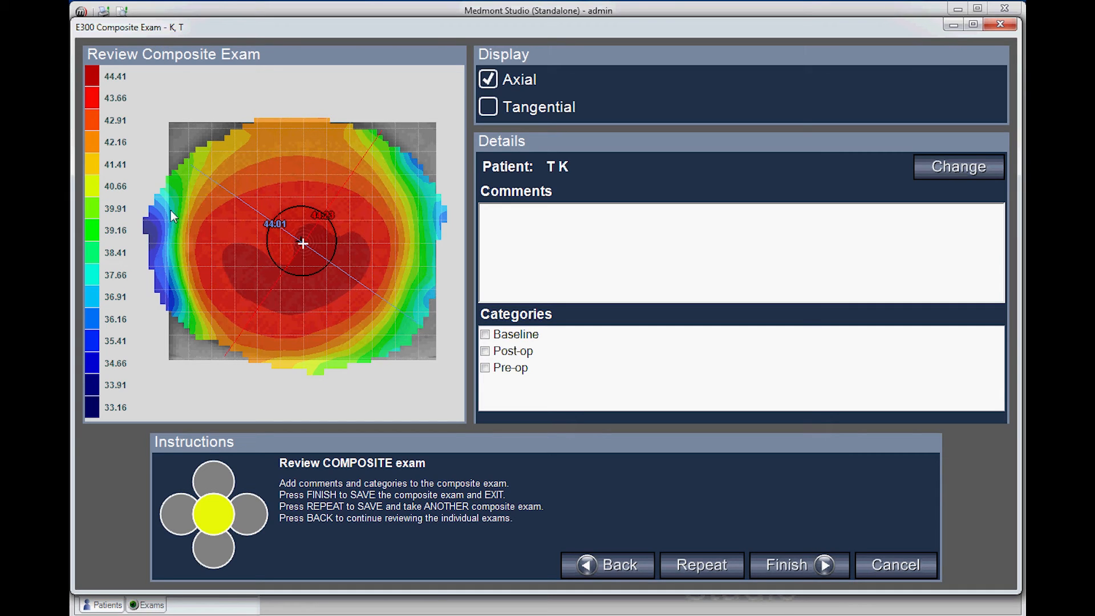
mouse_move(183, 180)
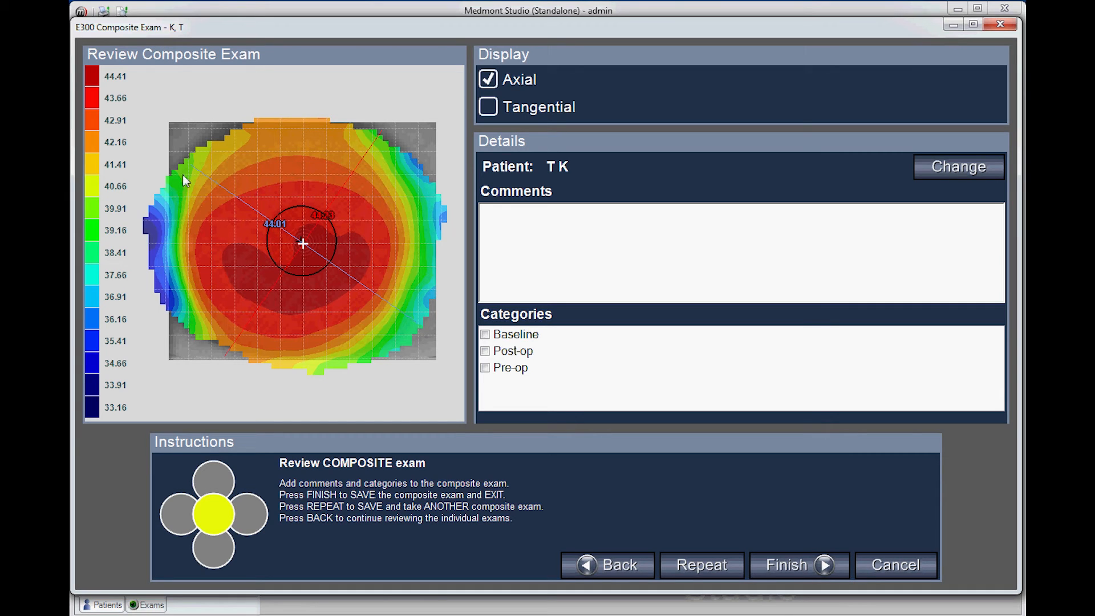
mouse_move(227, 136)
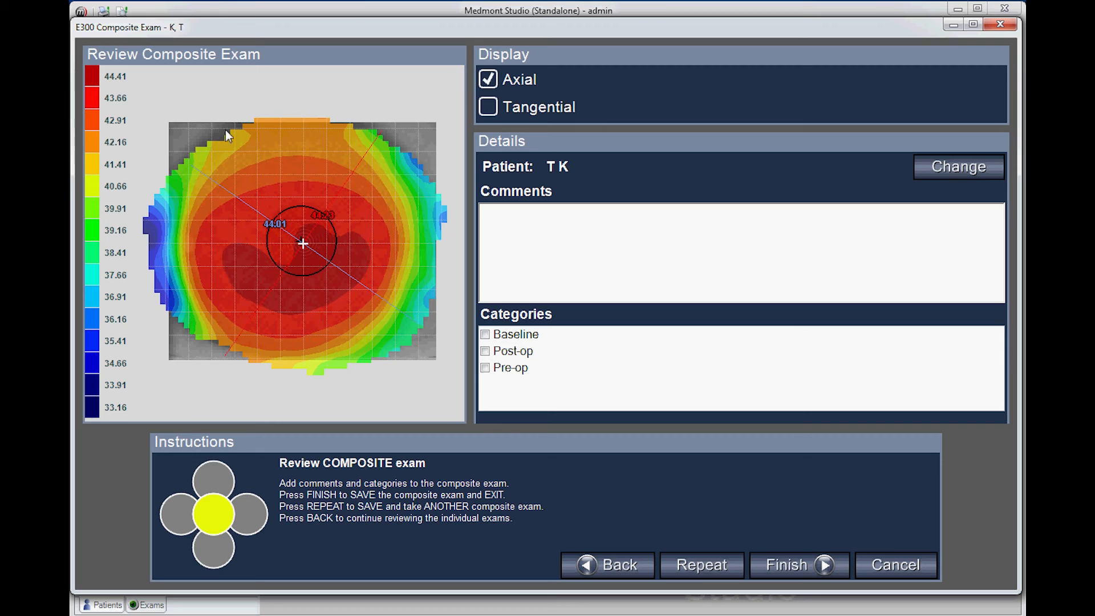
mouse_move(390, 147)
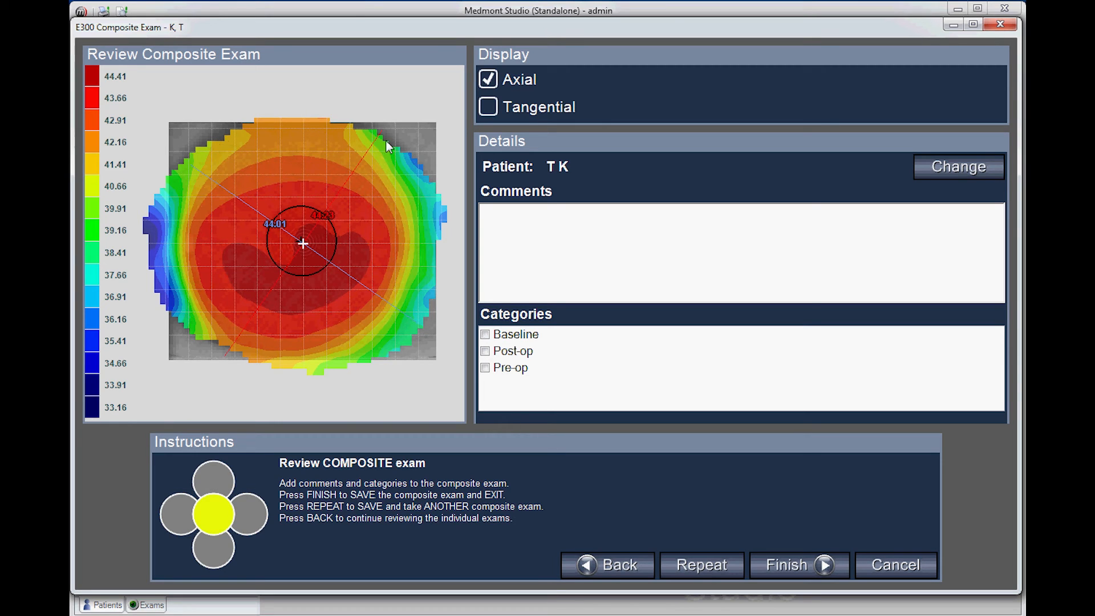
mouse_move(216, 347)
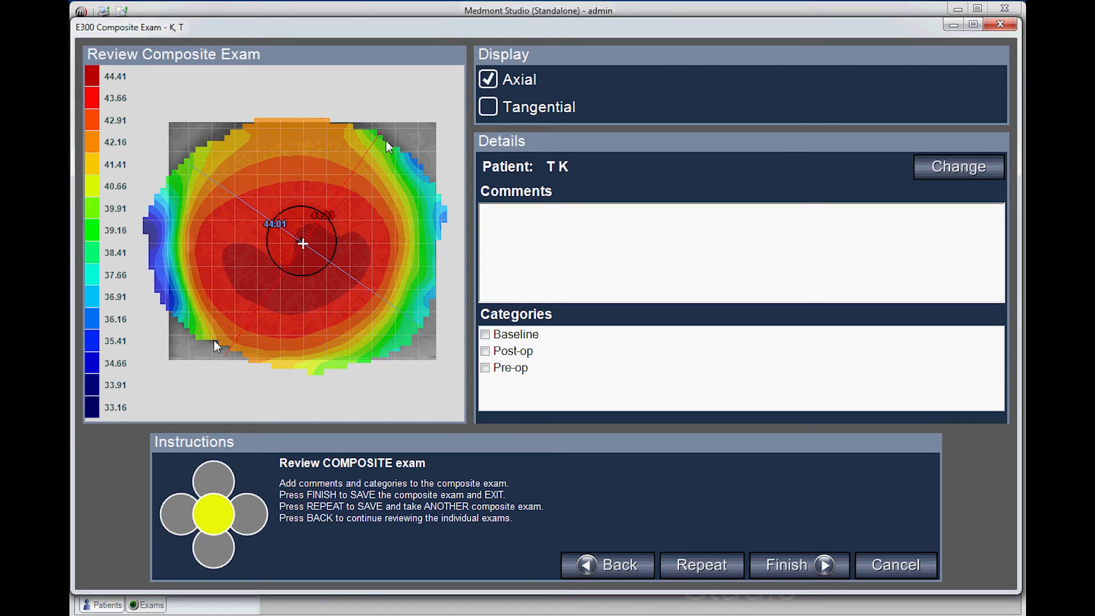
mouse_move(217, 347)
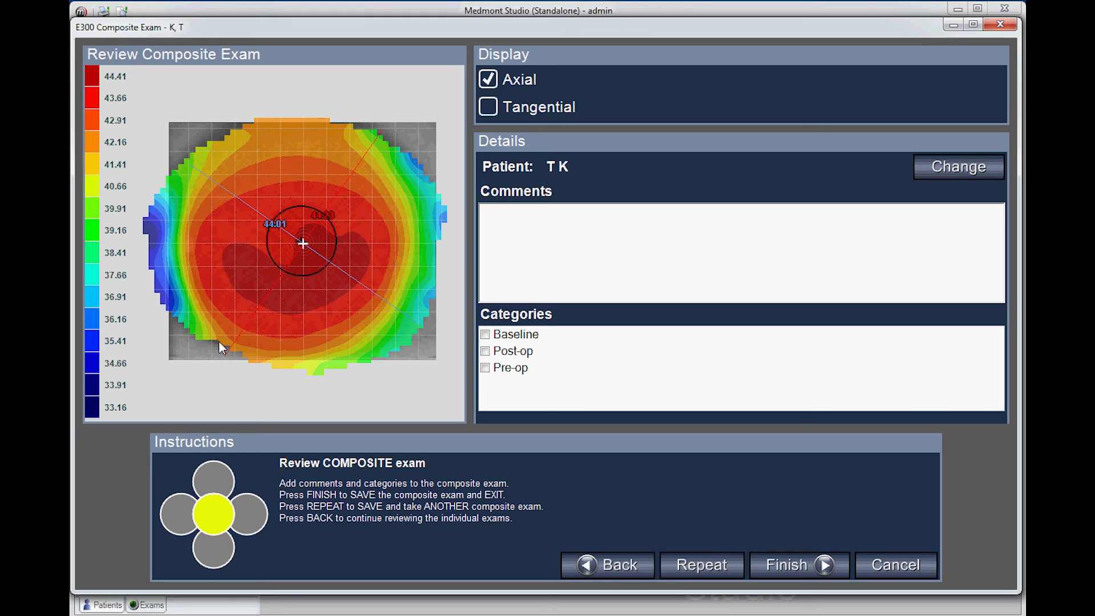
mouse_move(635, 464)
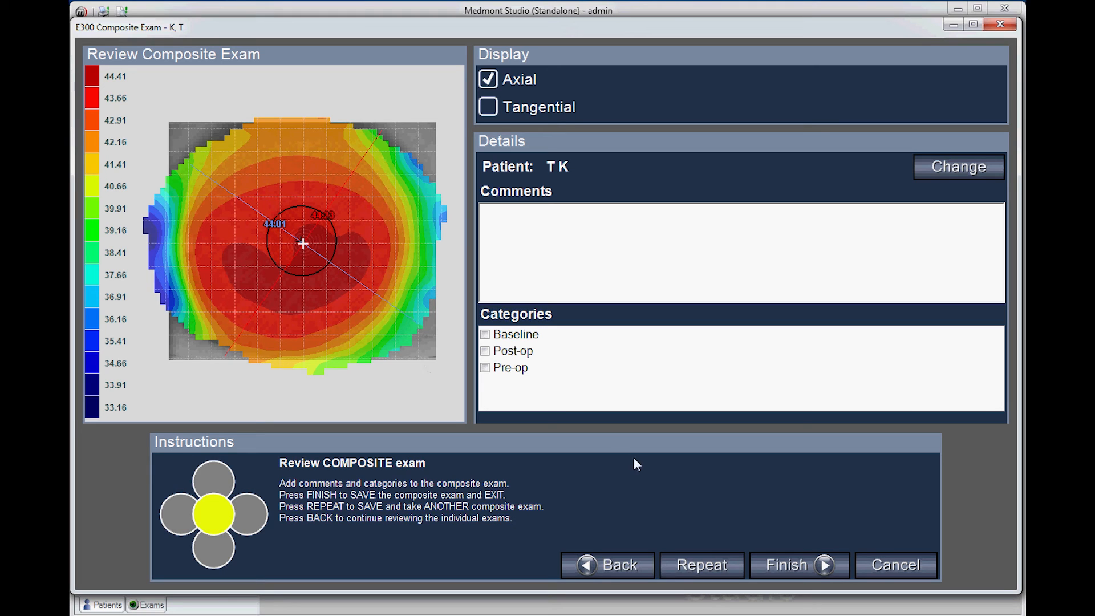
mouse_move(798, 565)
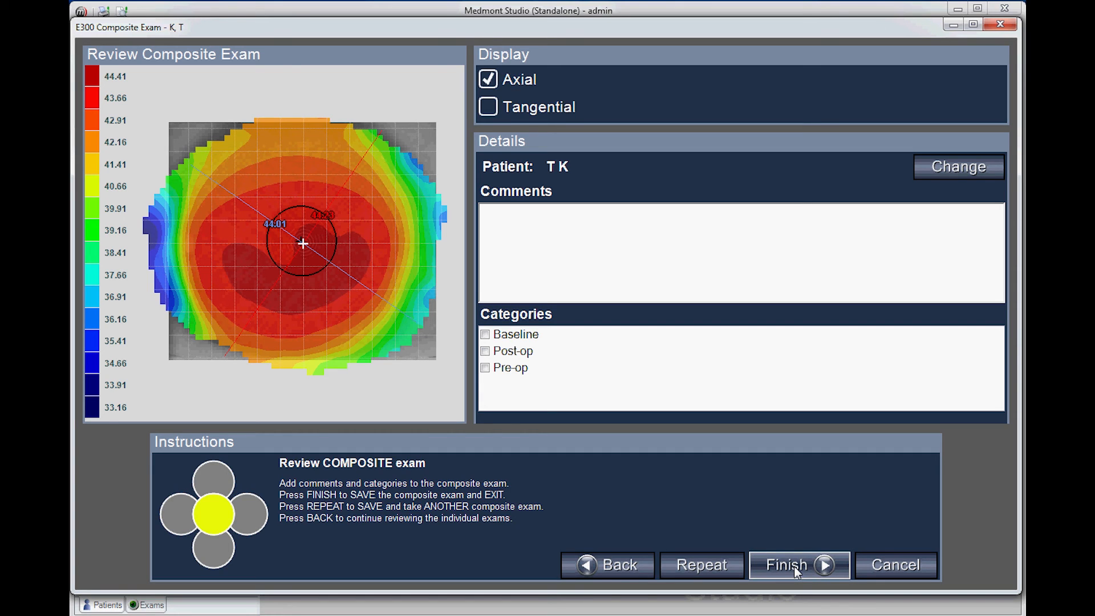
Step: Finish to save the composite exam into K, T's exam list
left_click(797, 564)
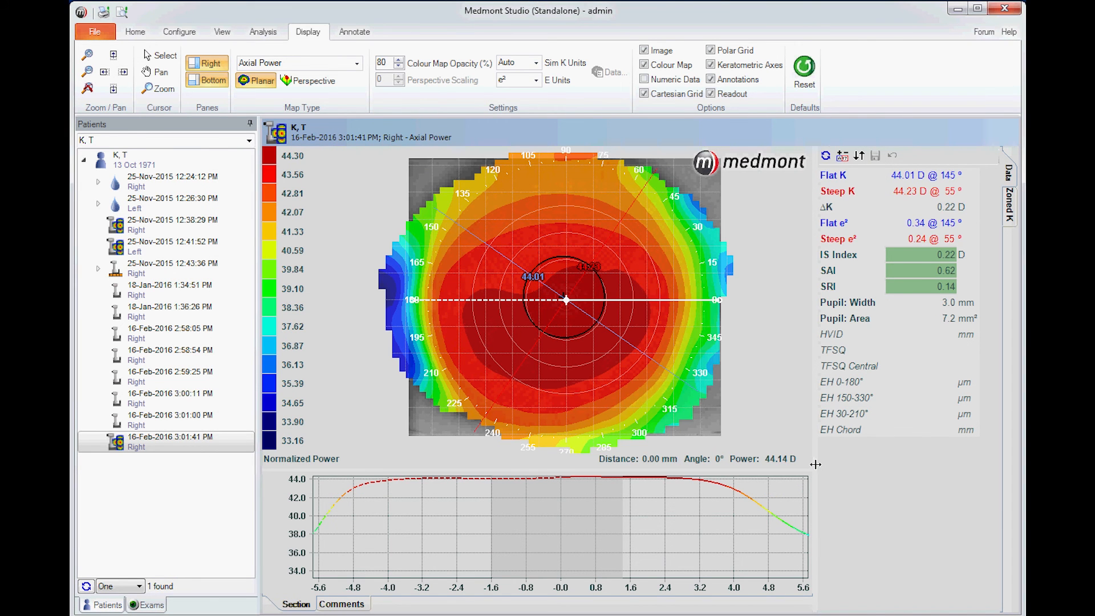
mouse_move(203, 459)
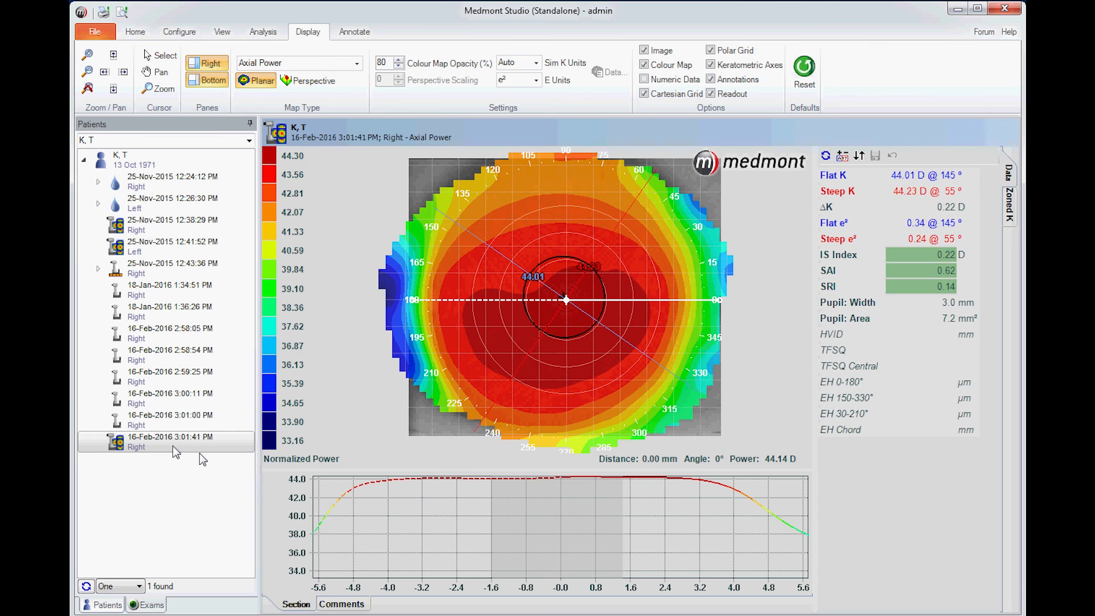
mouse_move(203, 460)
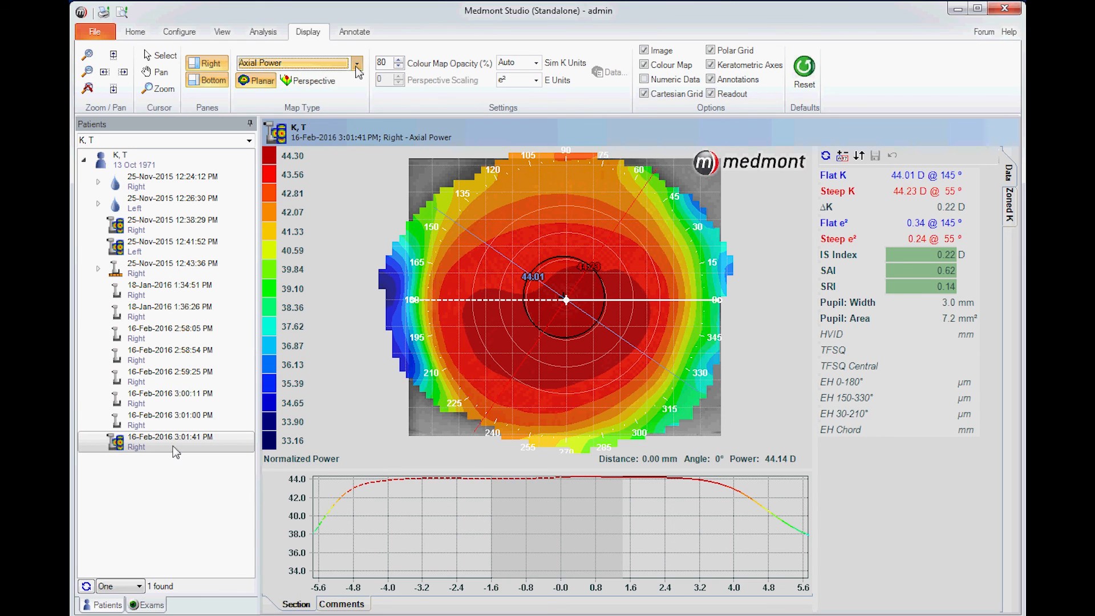
left_click(356, 63)
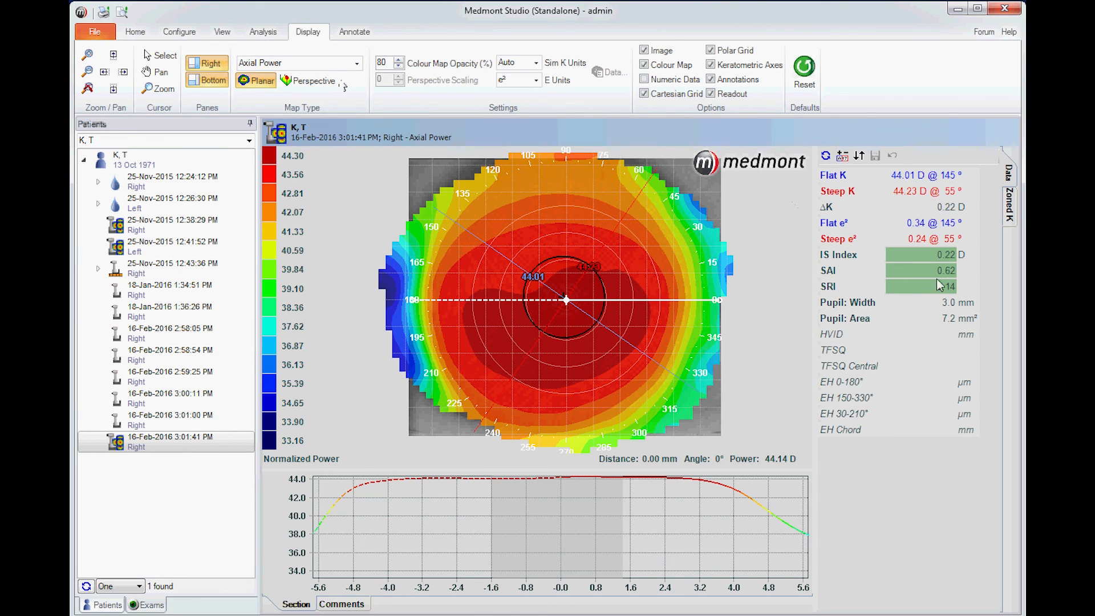
mouse_move(942, 321)
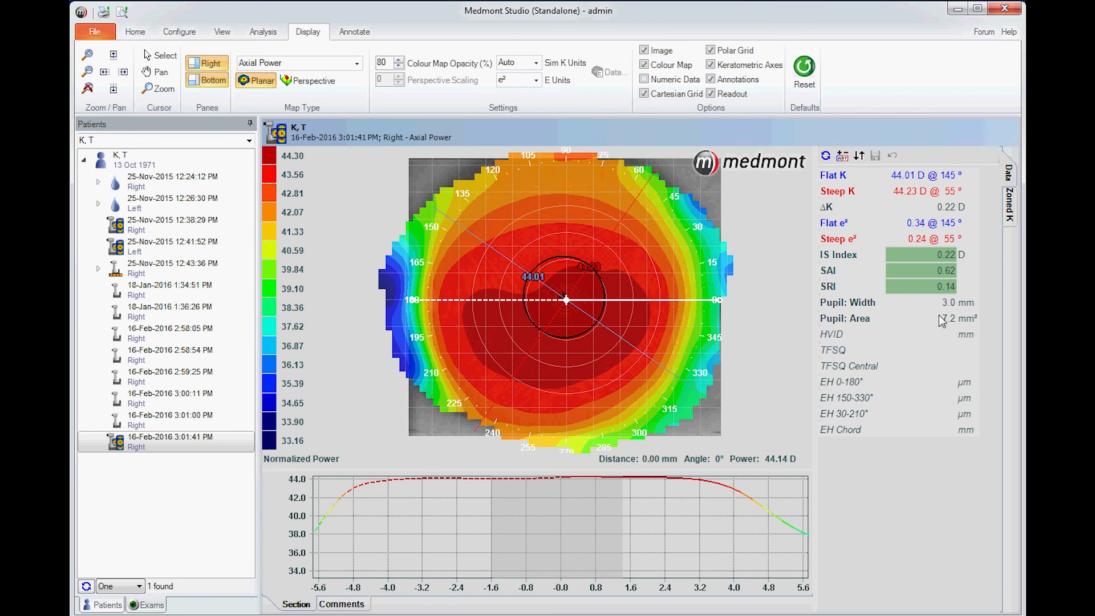